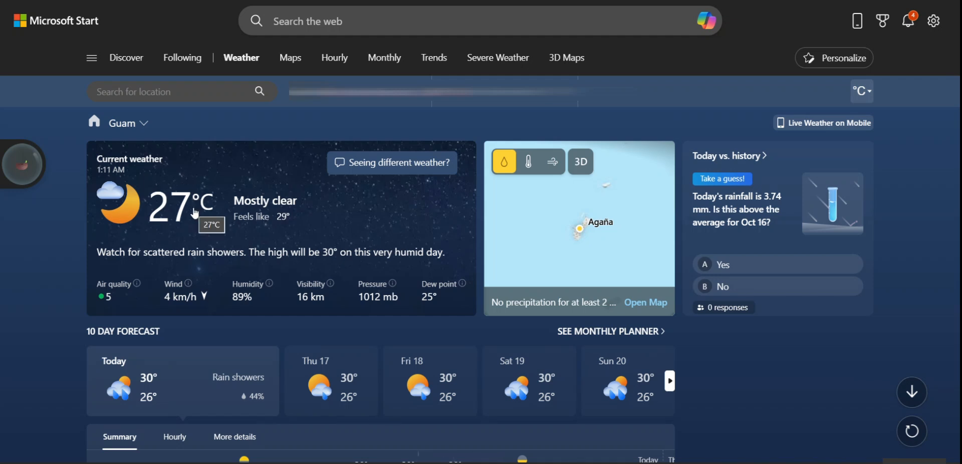
pyautogui.moveTo(639, 62)
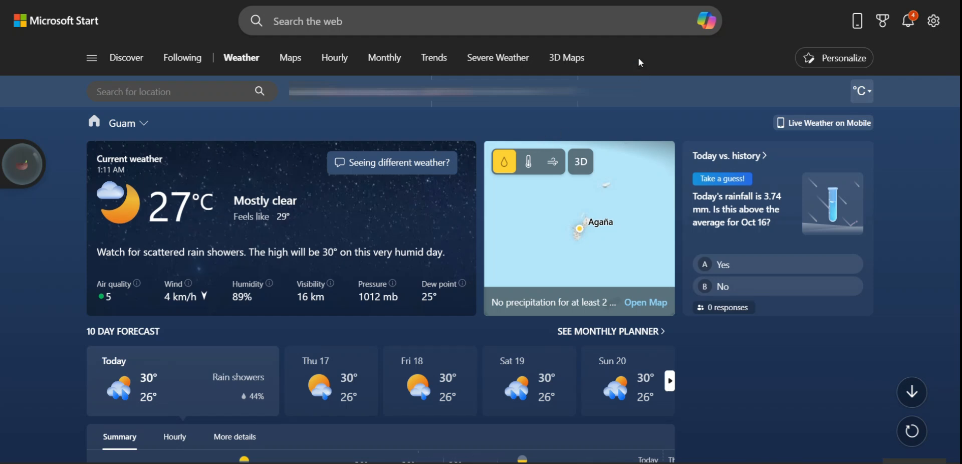
pyautogui.moveTo(314, 256)
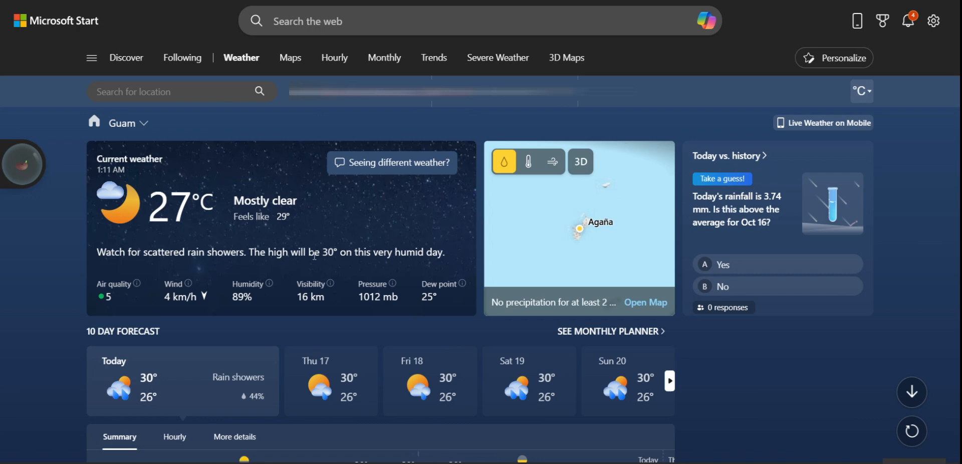
pyautogui.moveTo(318, 214)
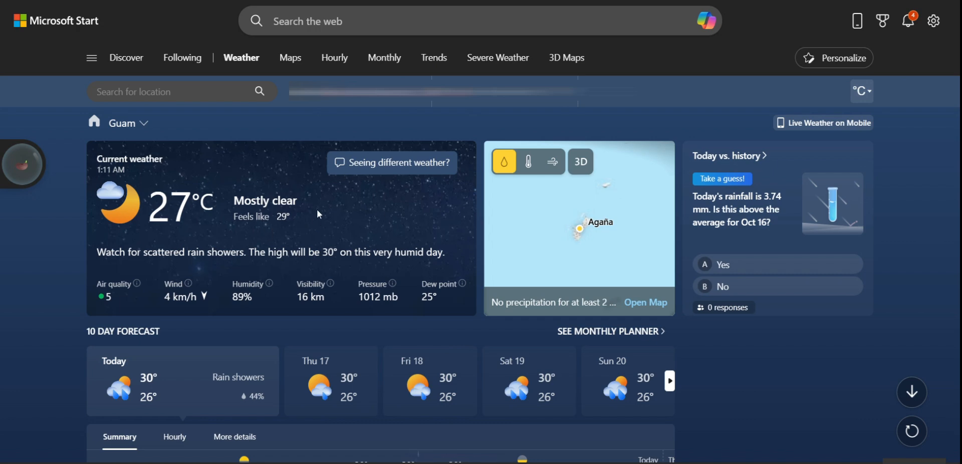
# Step: Open Copilot from the Microsoft Start search bar
pyautogui.click(706, 20)
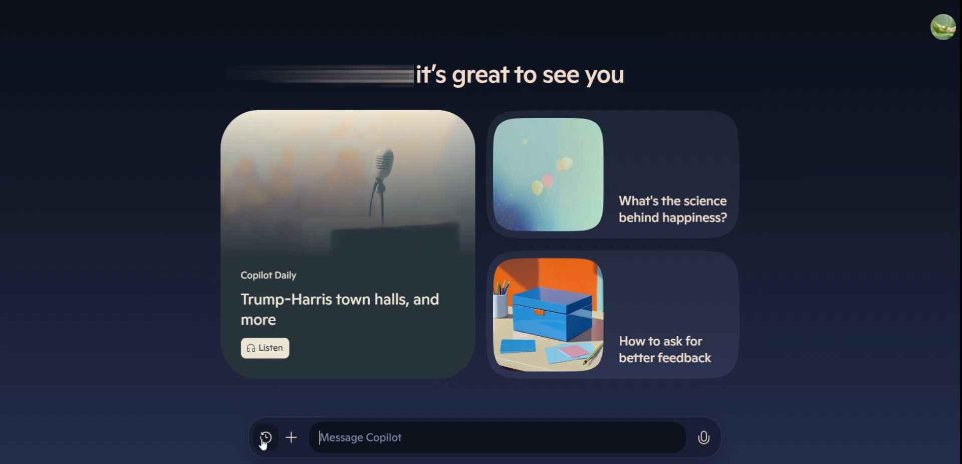
# Step: Review the saved Copilot conversations, then search Bing for 'microsoft account login'
pyautogui.click(265, 438)
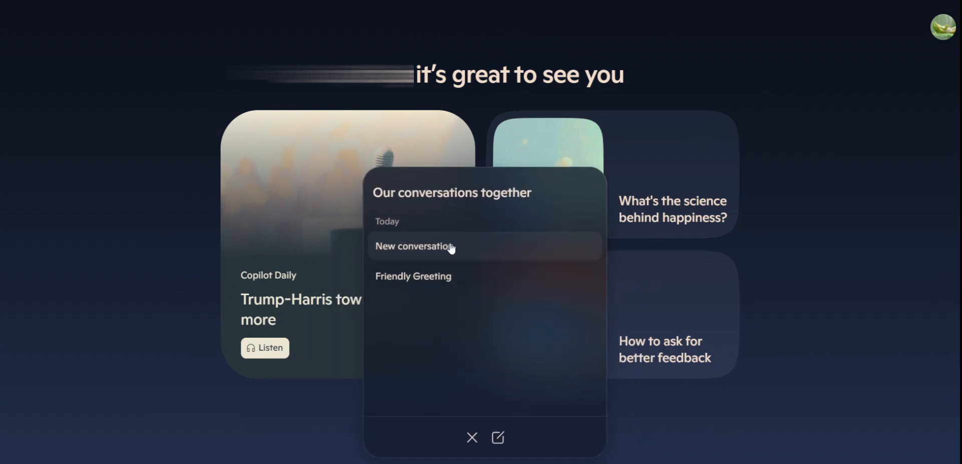
pyautogui.moveTo(954, 45)
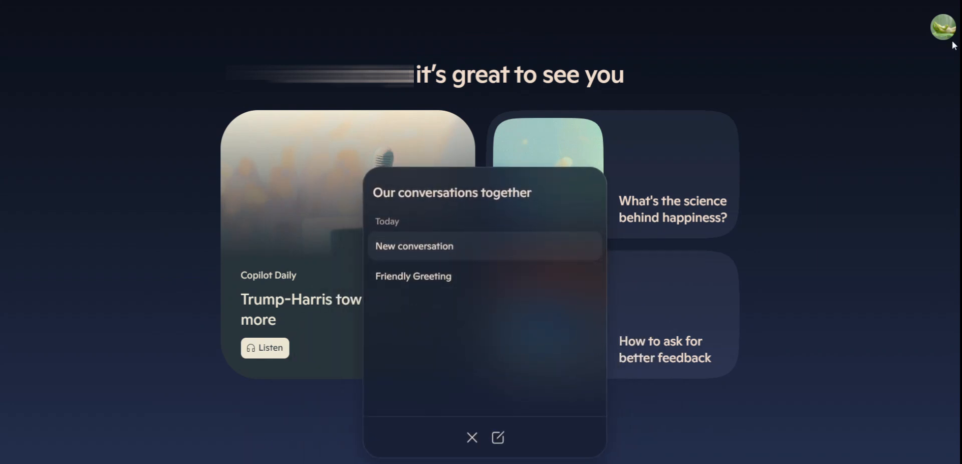
pyautogui.click(943, 27)
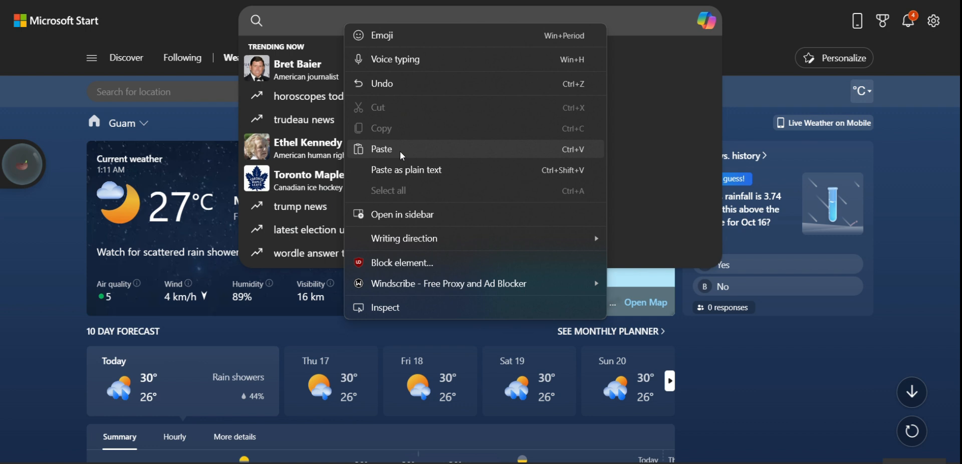
pyautogui.click(381, 149)
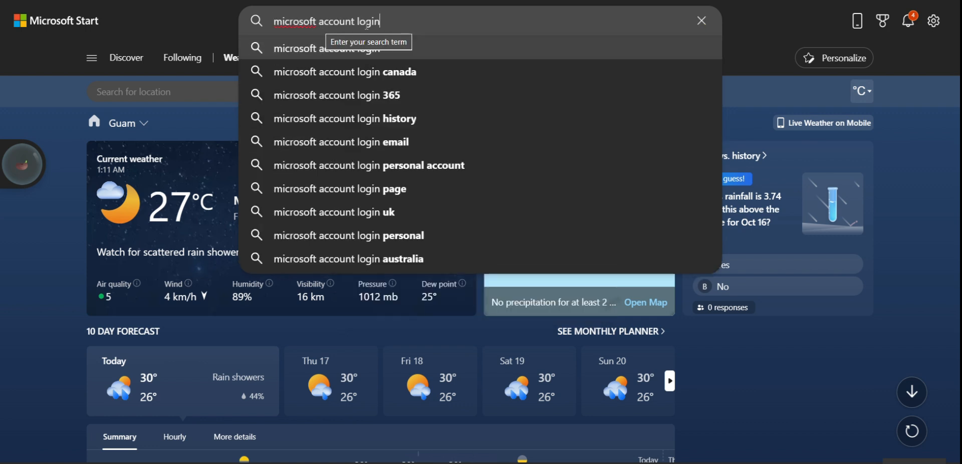
pyautogui.press('Return')
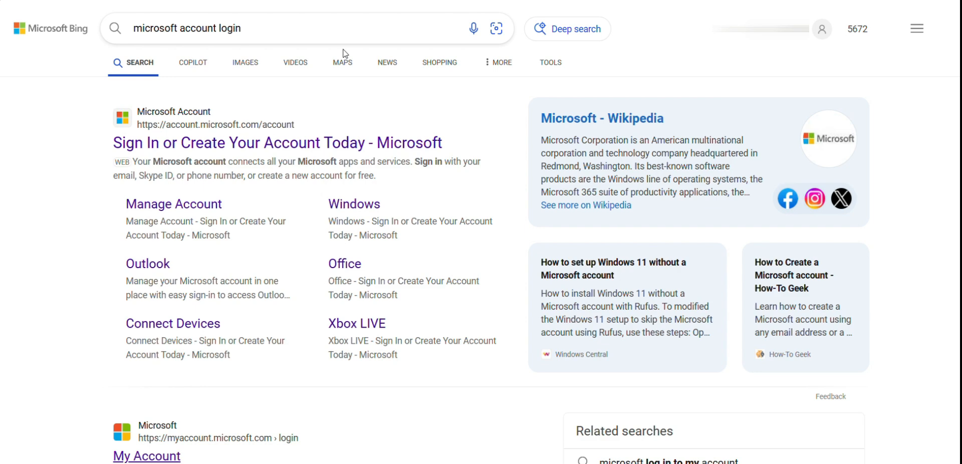
pyautogui.moveTo(268, 183)
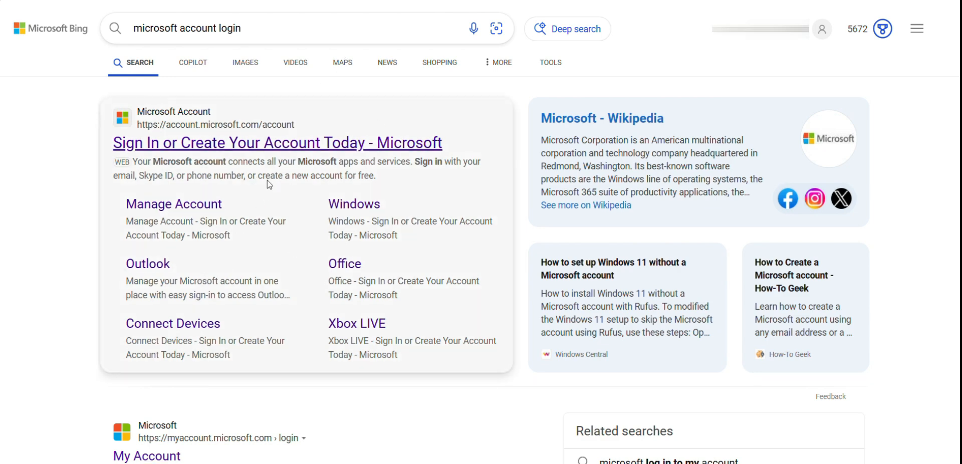
# Step: Open the 'Sign In or Create Your Account Today - Microsoft' result
pyautogui.click(276, 143)
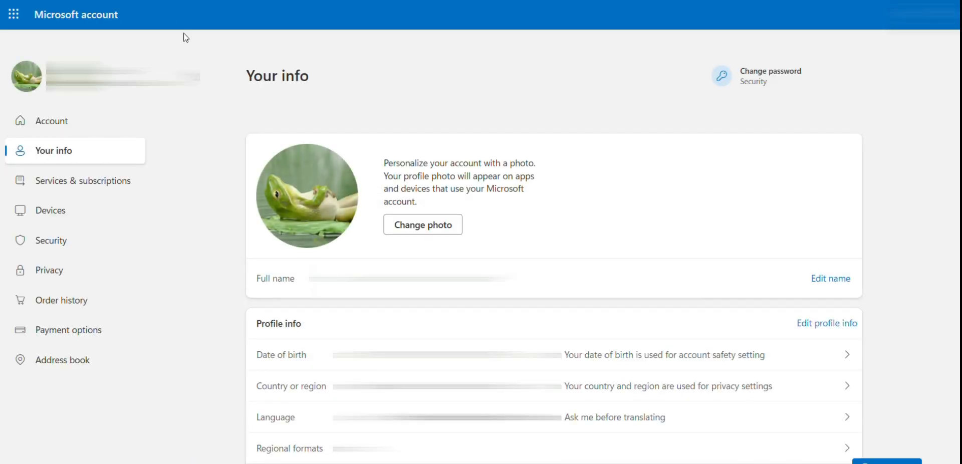
pyautogui.moveTo(52, 271)
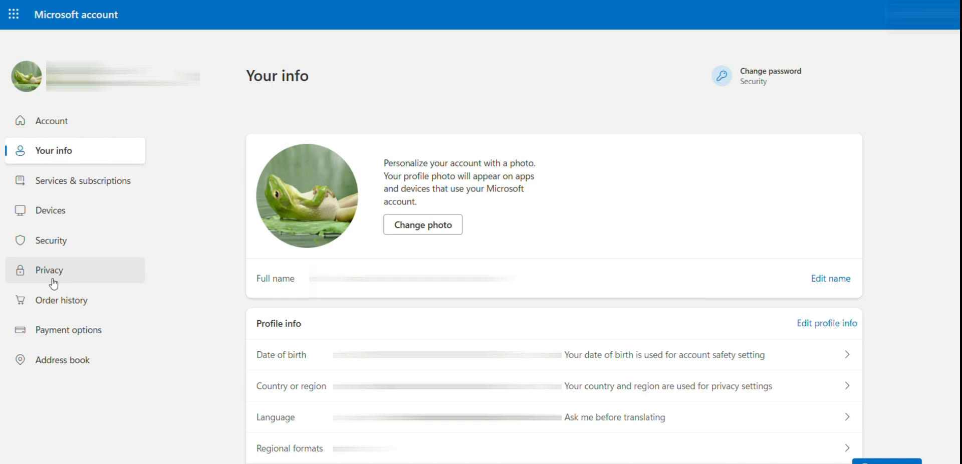
# Step: Go to the account's Privacy section and scroll through its activity data options
pyautogui.click(49, 270)
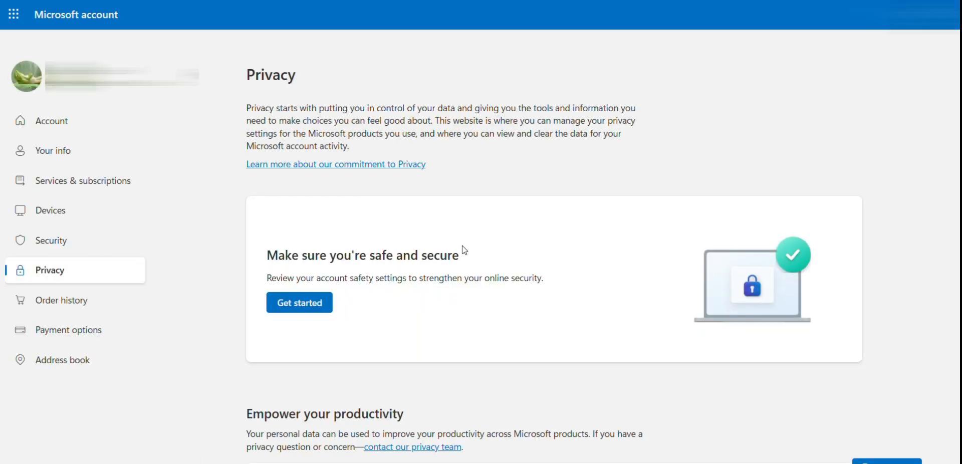
pyautogui.scroll(-3)
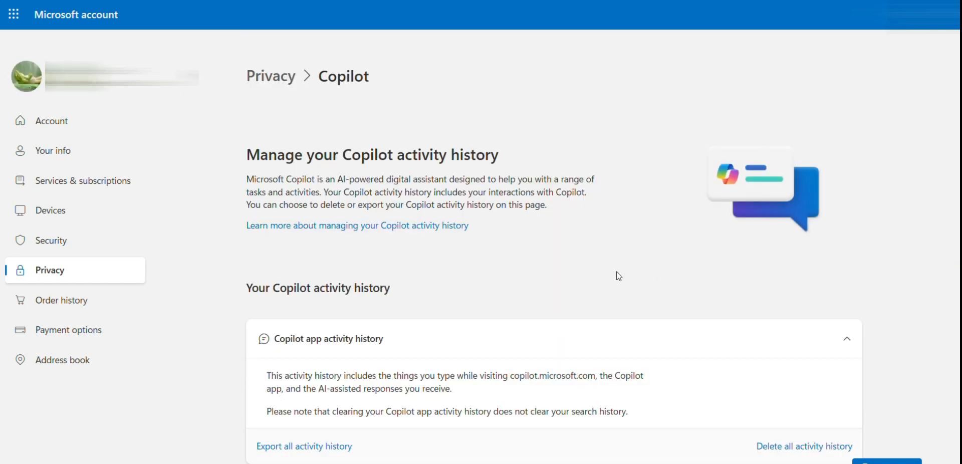
# Step: Delete all Copilot activity history, confirm Clear, and close the confirmation
pyautogui.scroll(-3)
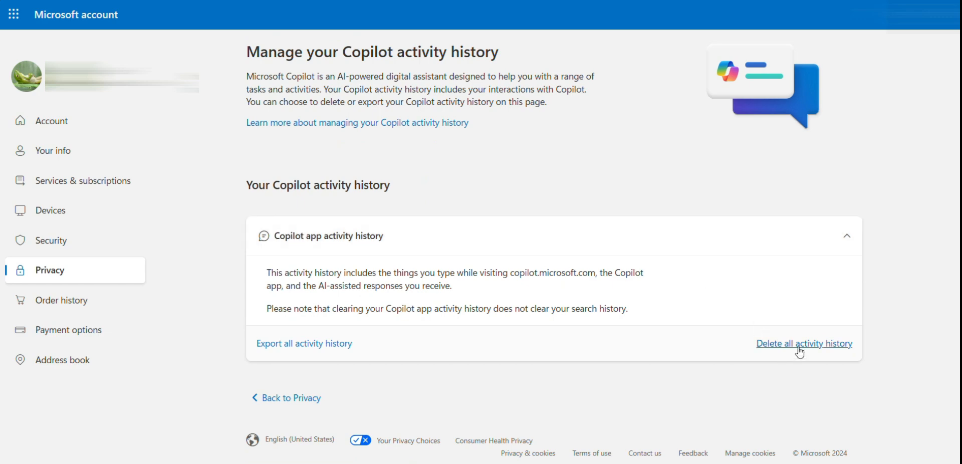
pyautogui.click(804, 343)
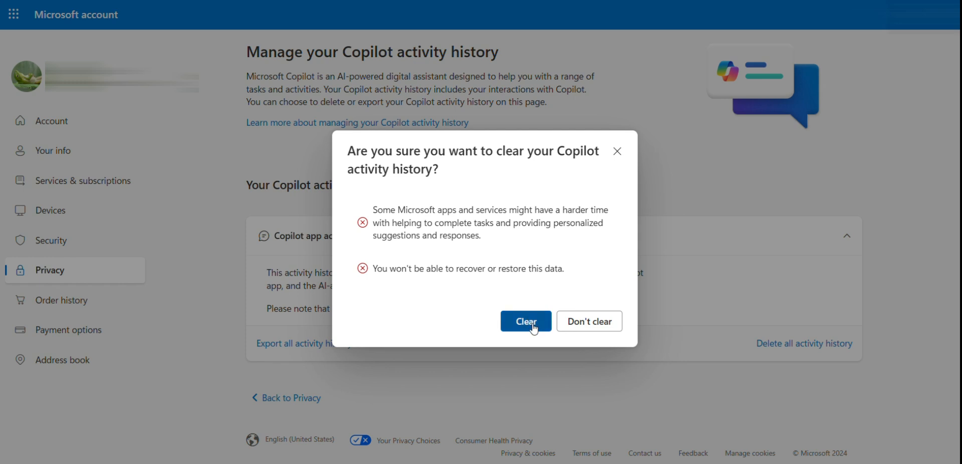
pyautogui.click(525, 321)
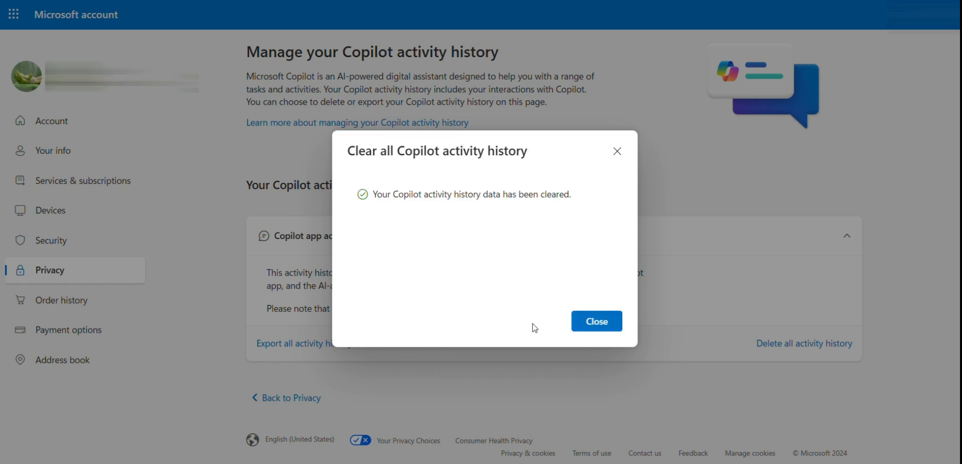
pyautogui.click(595, 321)
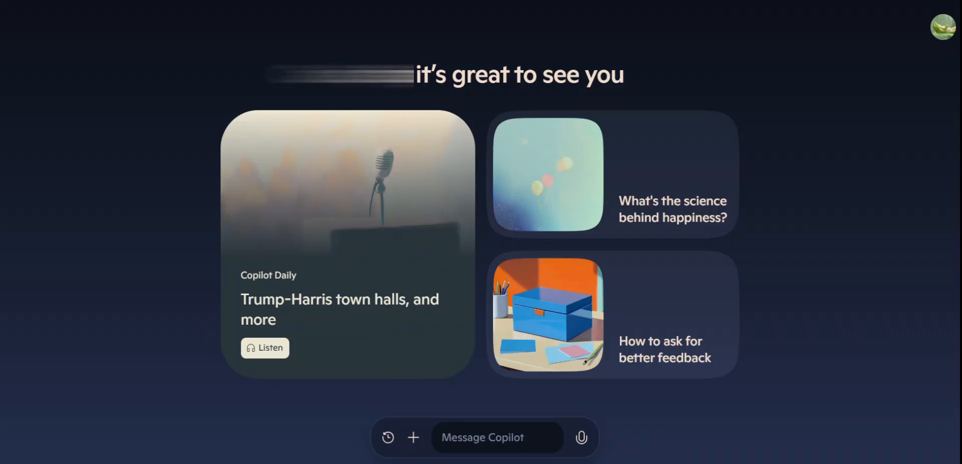
# Step: Check Copilot's conversation list is empty, then start a new chat
pyautogui.click(387, 437)
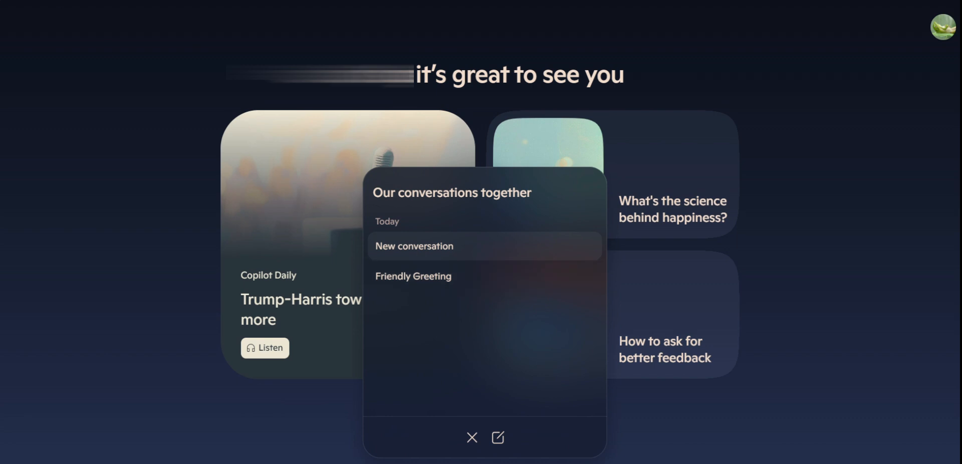
pyautogui.click(471, 437)
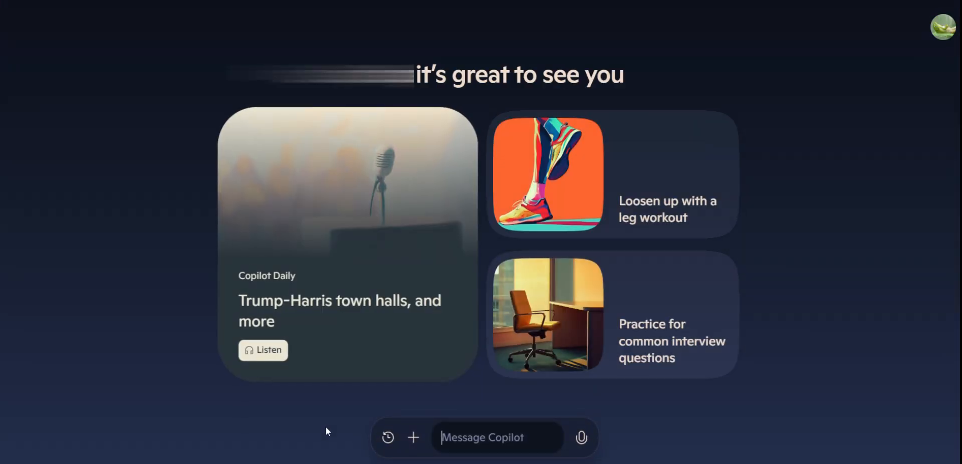
pyautogui.click(388, 437)
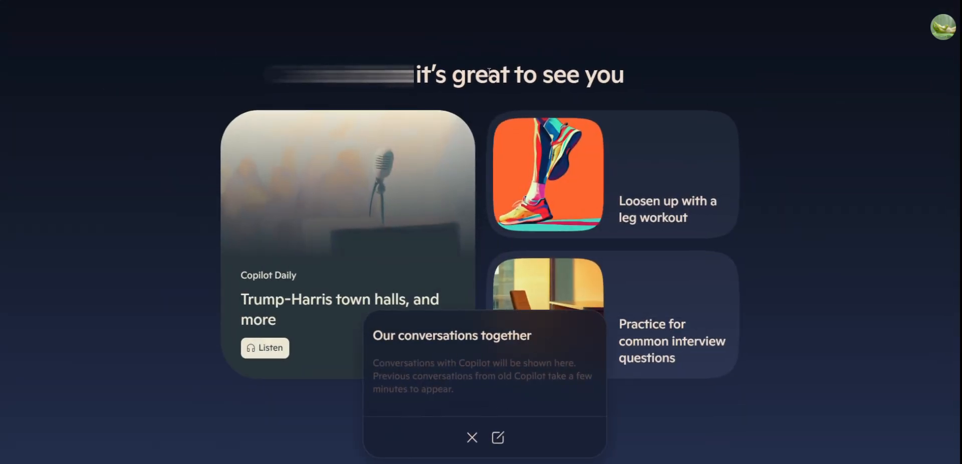
pyautogui.moveTo(559, 205)
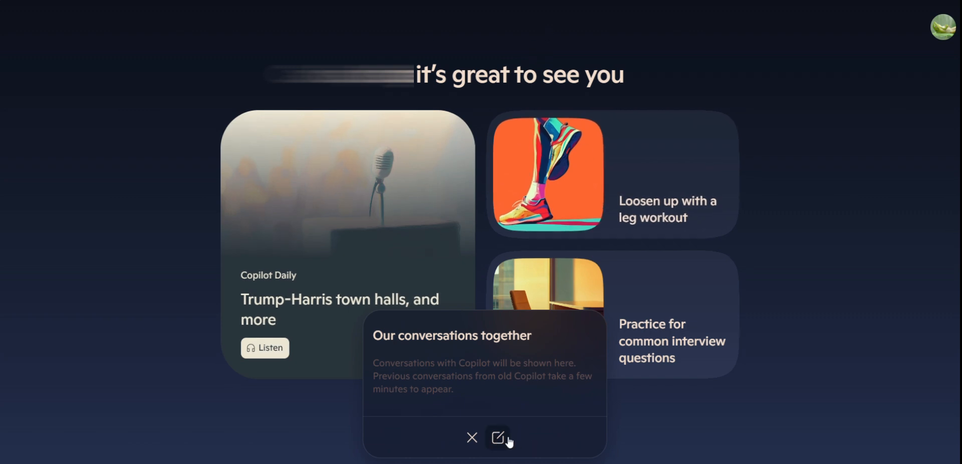
pyautogui.click(498, 437)
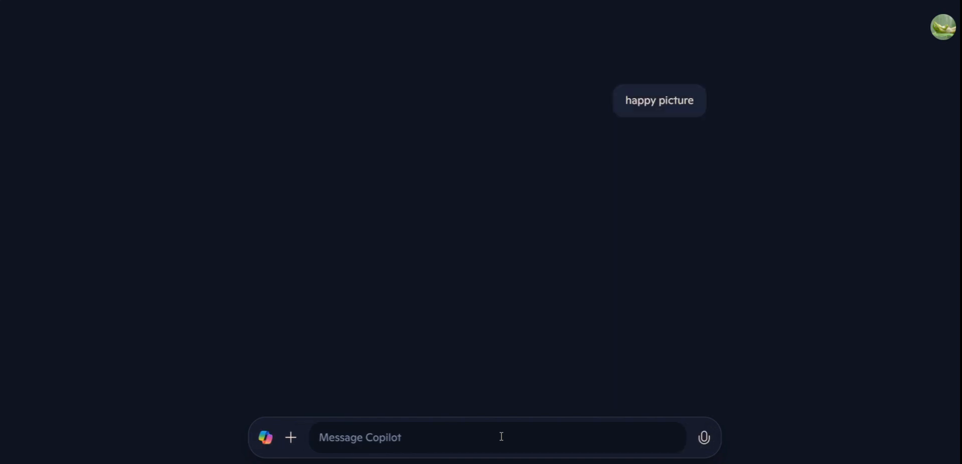